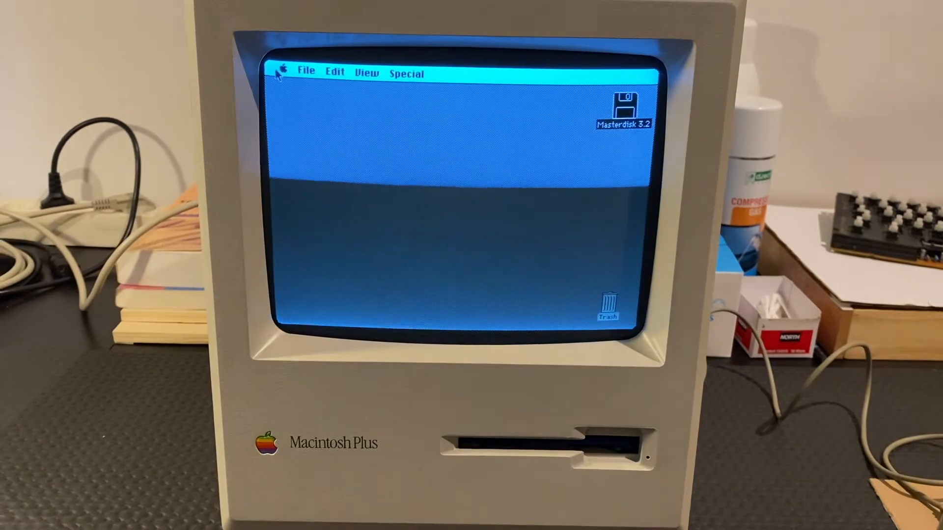
# Open Key Caps from the Apple menu to show its on-screen keyboard
pyautogui.click(285, 72)
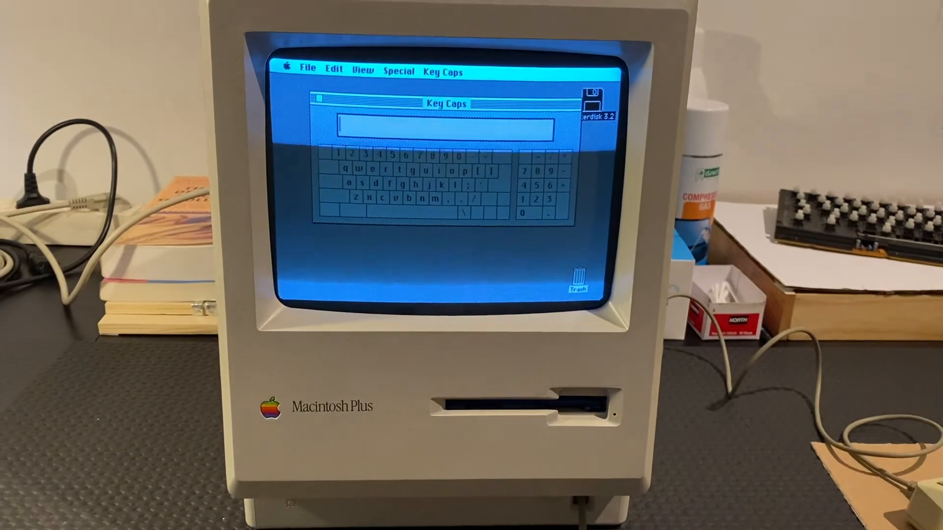
pyautogui.write('ooooll')
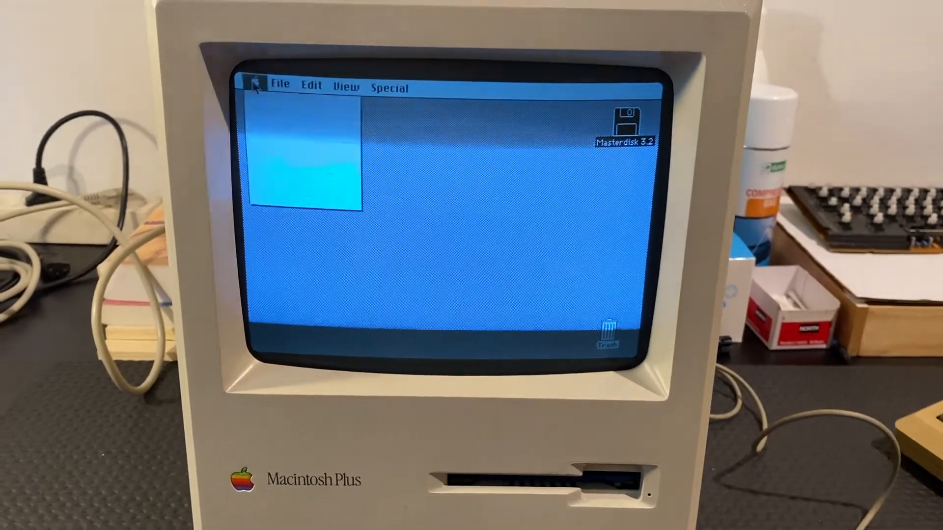
# Reopen Key Caps from the Apple menu, leaving its display strip empty
pyautogui.click(259, 86)
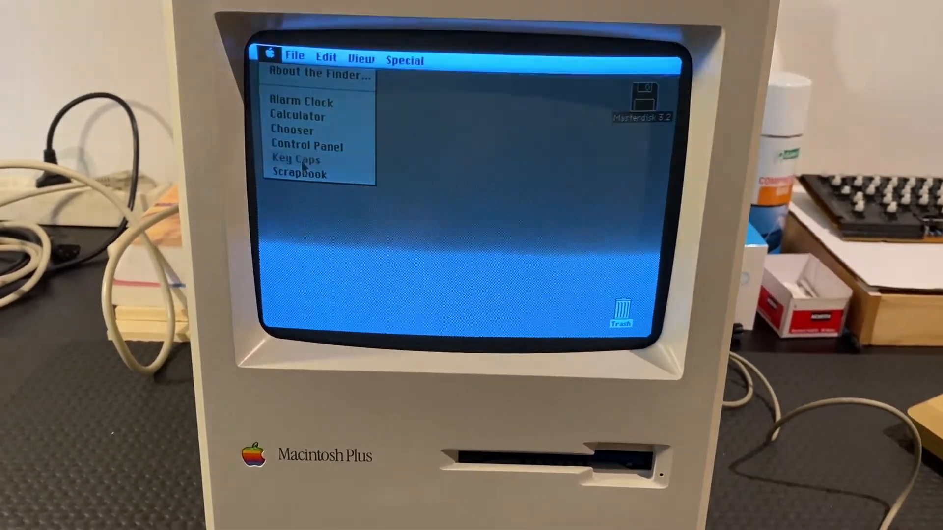
pyautogui.click(294, 160)
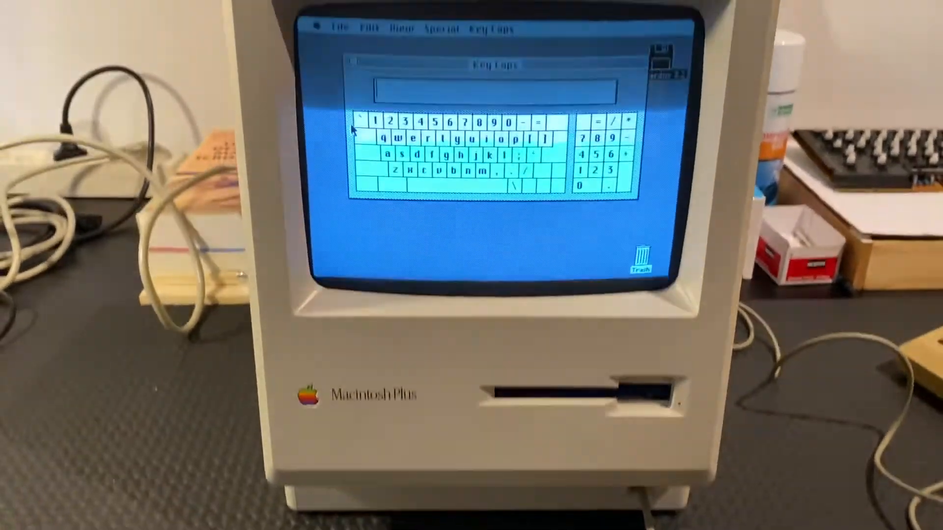